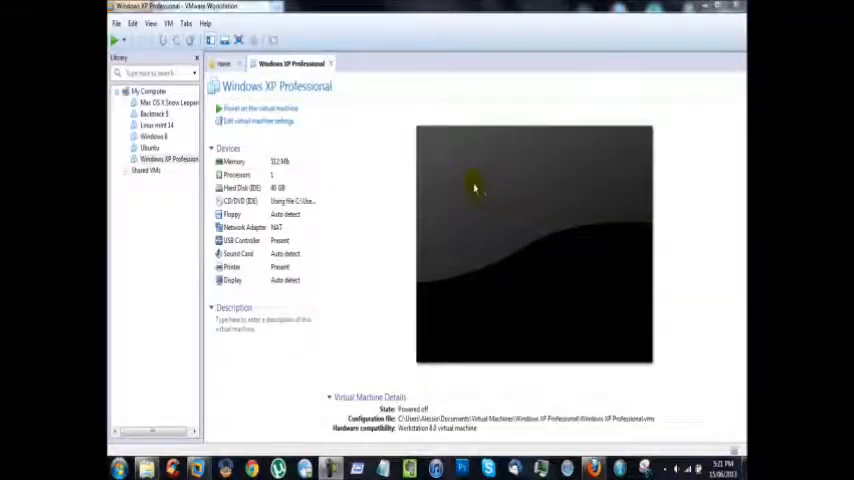
pyautogui.moveTo(406, 185)
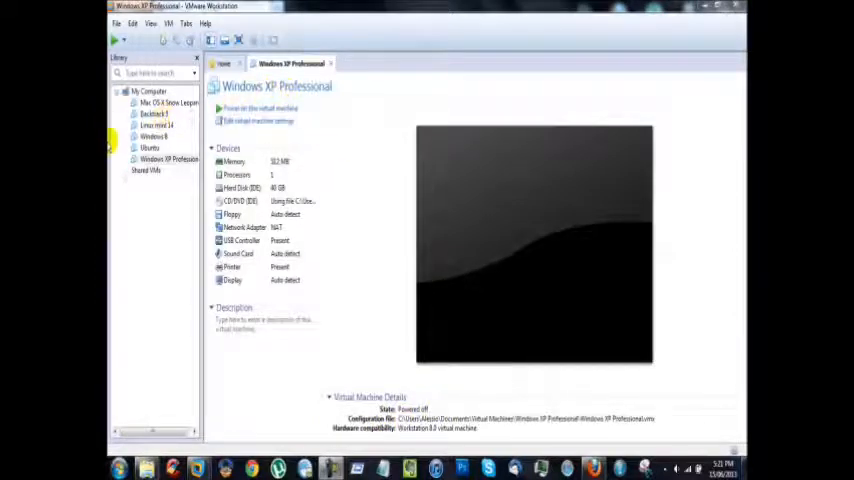
# Try powering on the XP machine, dismiss the driver error, and open the Windows XP Professional folder
pyautogui.click(232, 108)
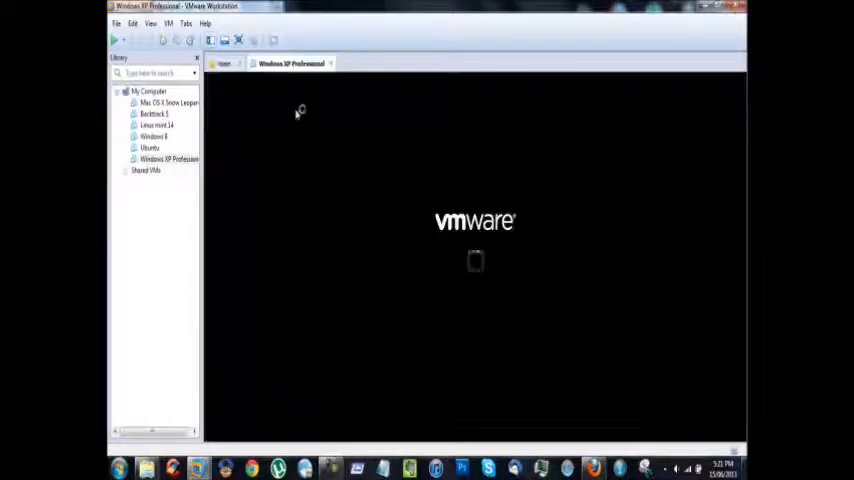
pyautogui.moveTo(483, 270)
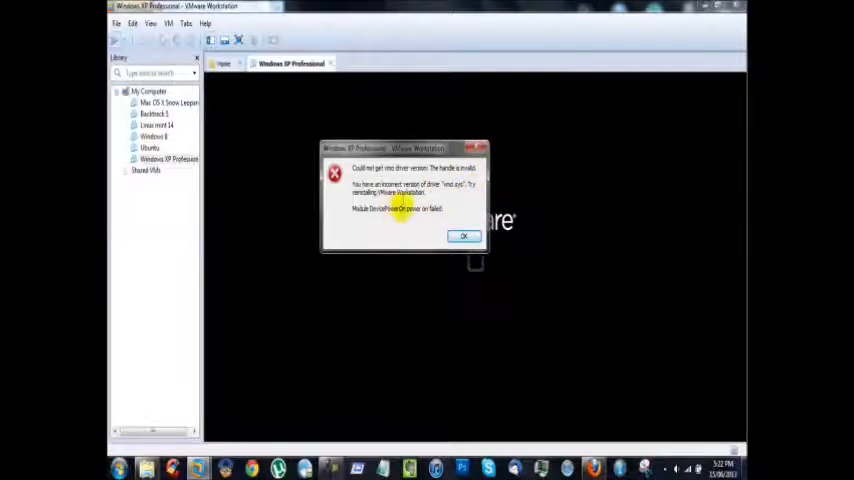
pyautogui.click(463, 236)
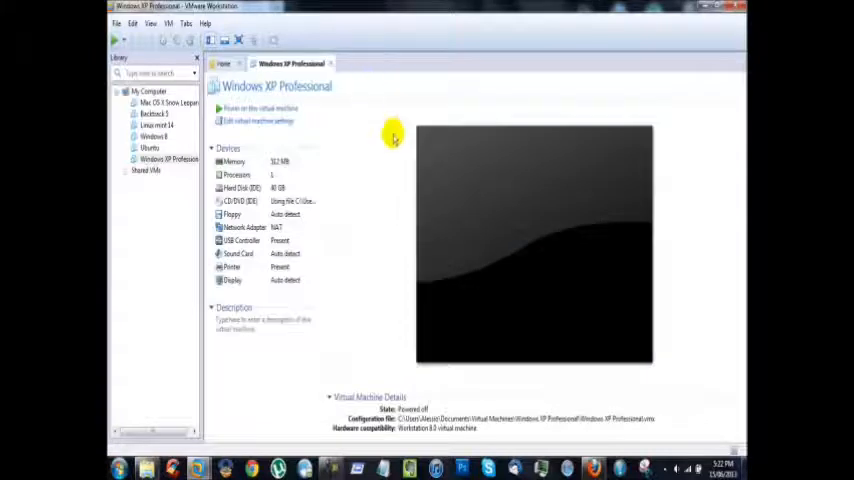
pyautogui.moveTo(256, 120)
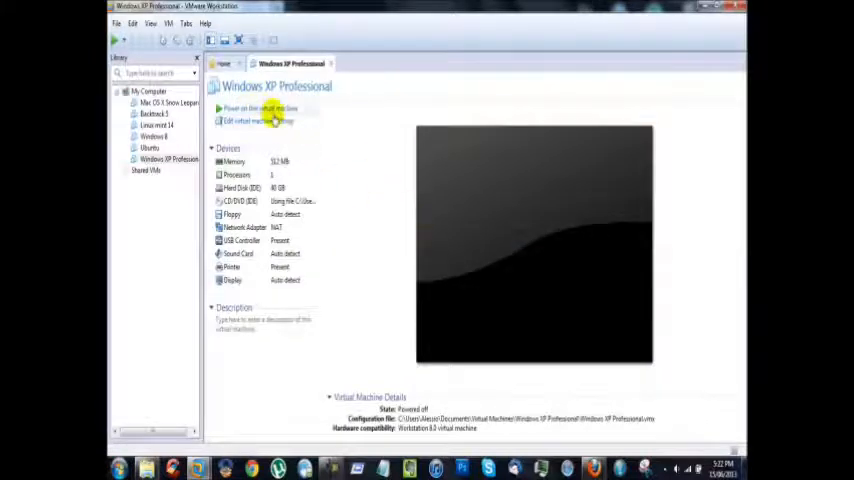
pyautogui.moveTo(402, 160)
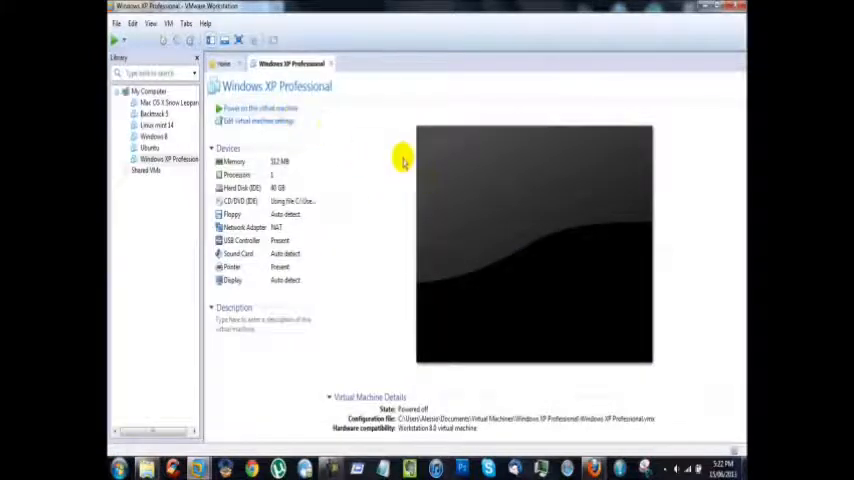
pyautogui.moveTo(365, 291)
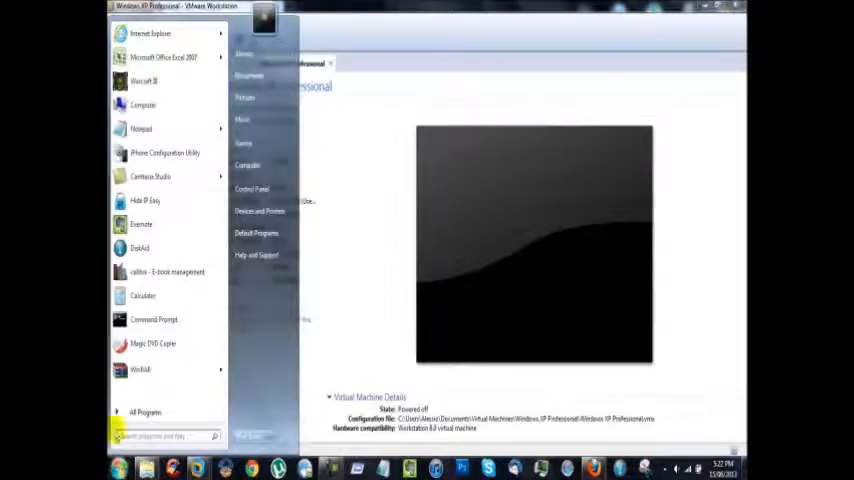
pyautogui.moveTo(376, 135)
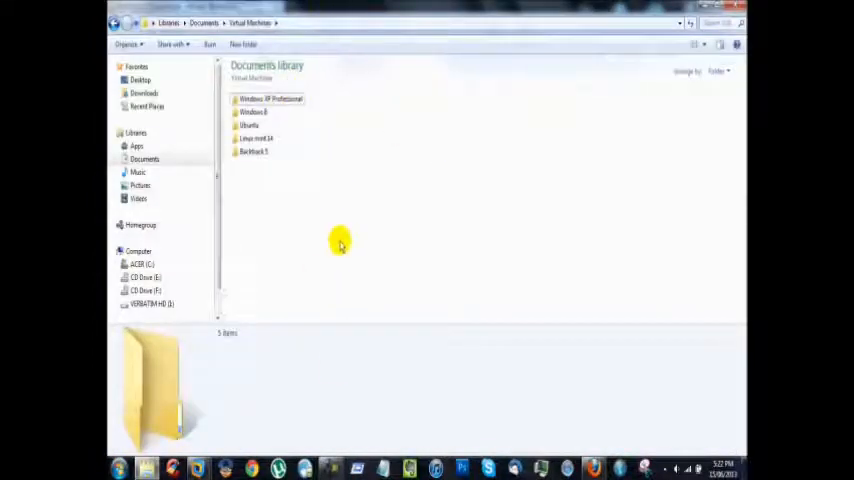
pyautogui.moveTo(305, 160)
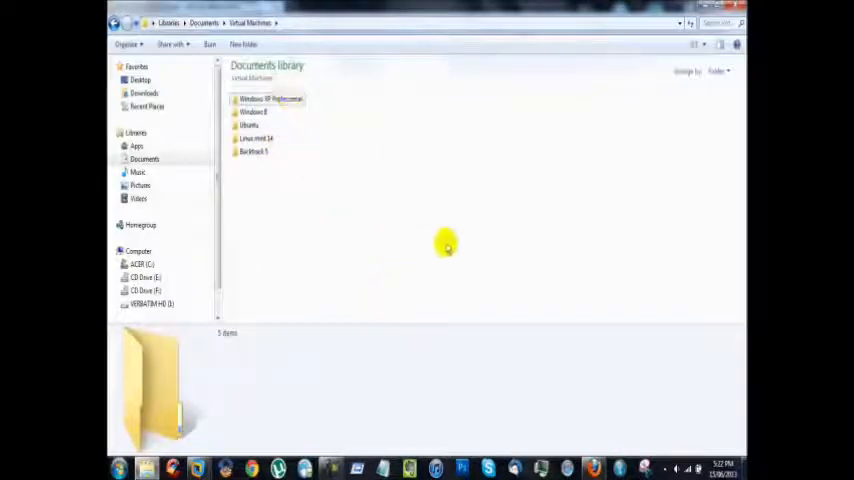
pyautogui.doubleClick(267, 99)
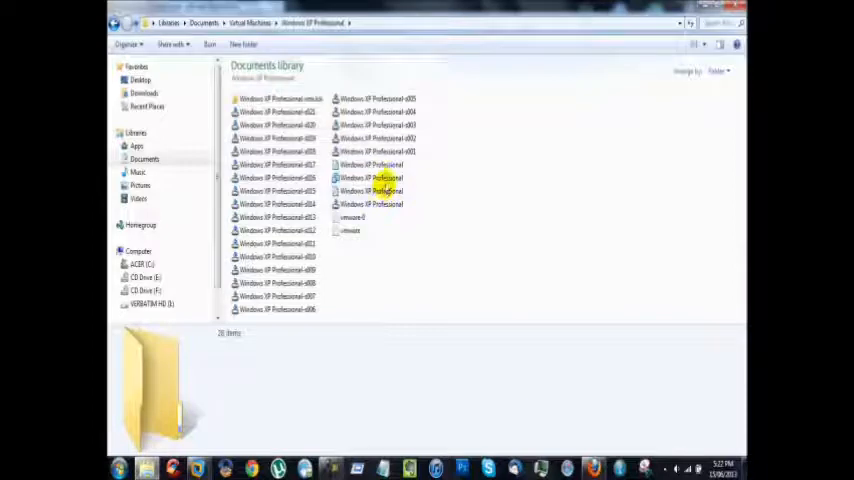
pyautogui.moveTo(378, 191)
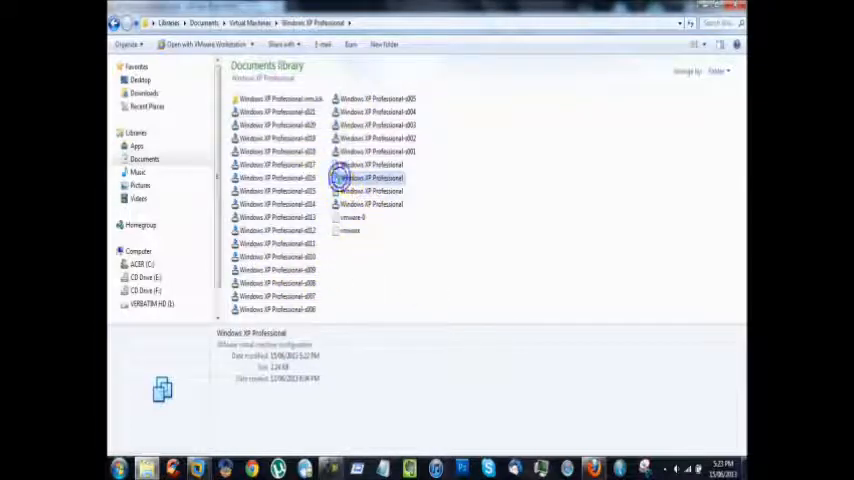
pyautogui.rightClick(345, 178)
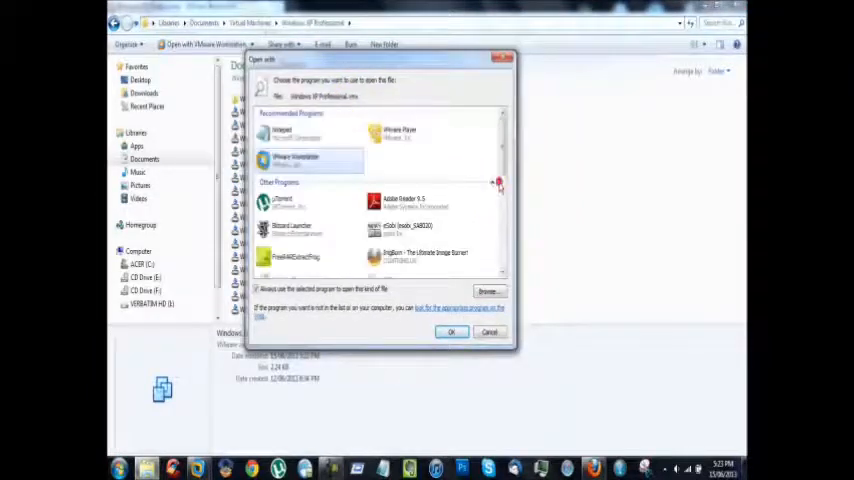
pyautogui.scroll(-3)
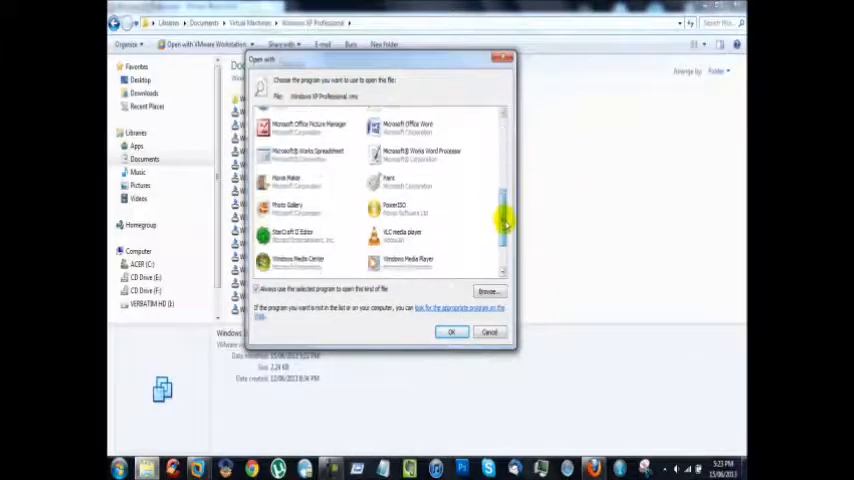
pyautogui.scroll(-3)
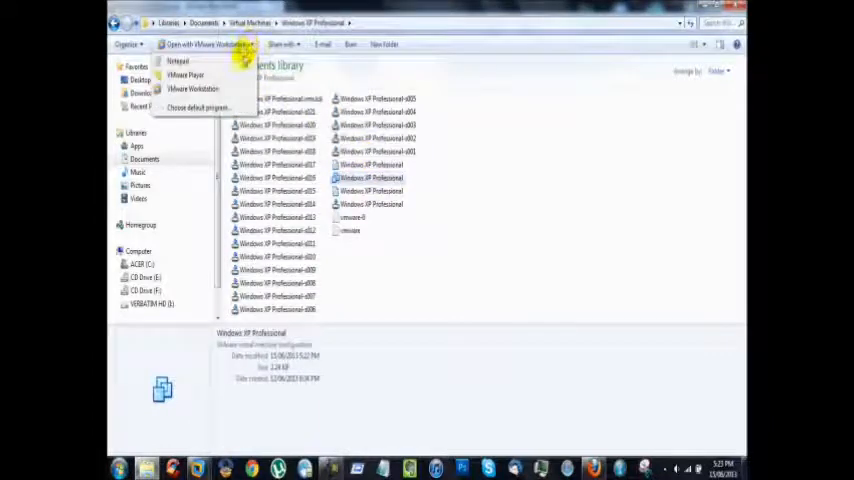
pyautogui.click(203, 103)
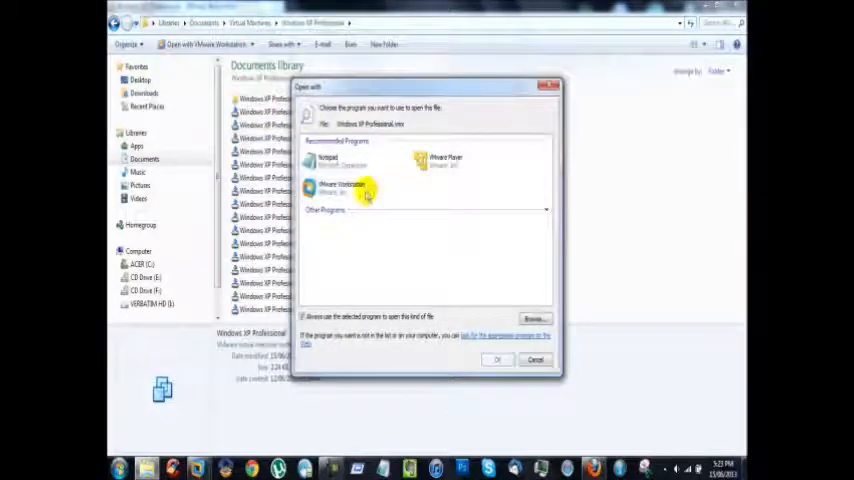
pyautogui.click(535, 359)
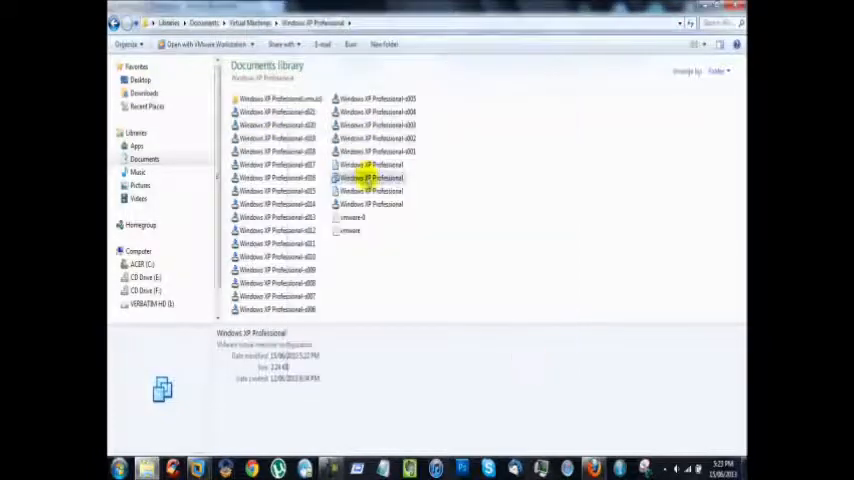
# Open the Windows XP Professional .vmx file with Edit with Notepad from its context menu
pyautogui.rightClick(365, 177)
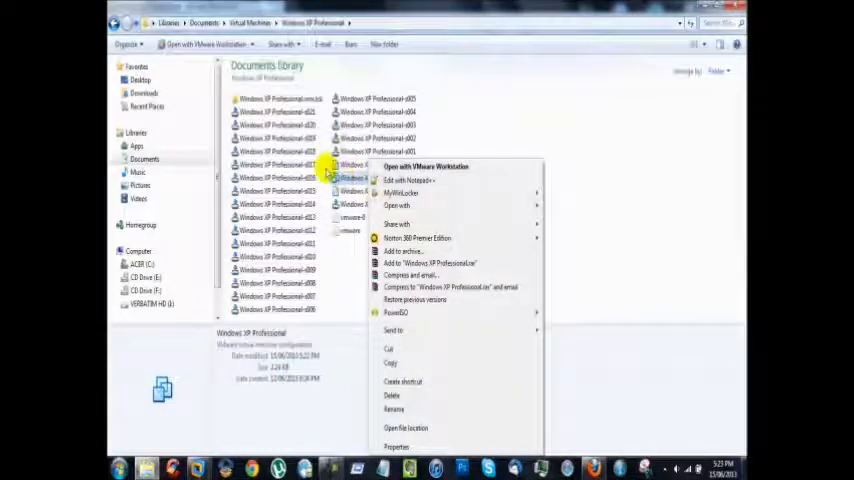
pyautogui.click(397, 205)
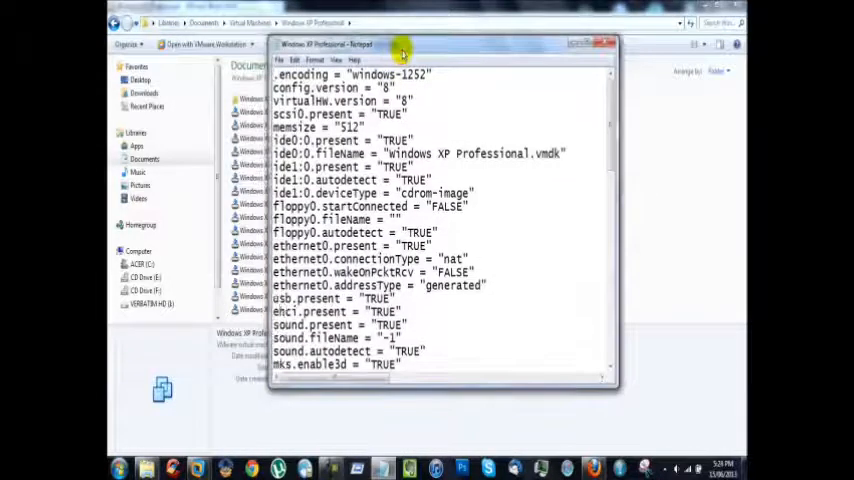
pyautogui.moveTo(582, 110)
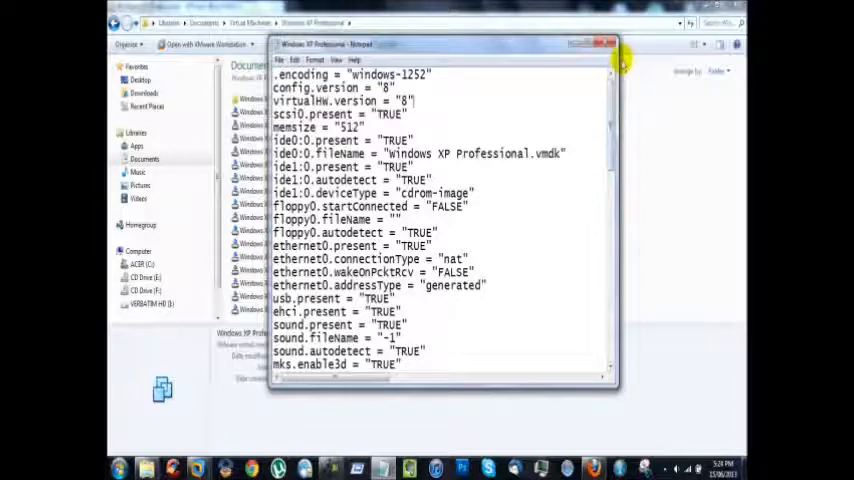
# Set the vmci0.present value to "FALSE" and save the .vmx file when closing Notepad
pyautogui.scroll(-3)
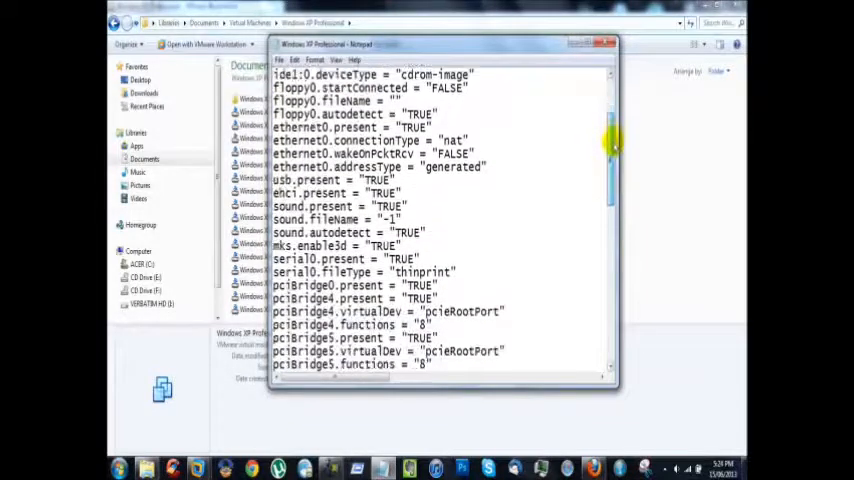
pyautogui.scroll(-3)
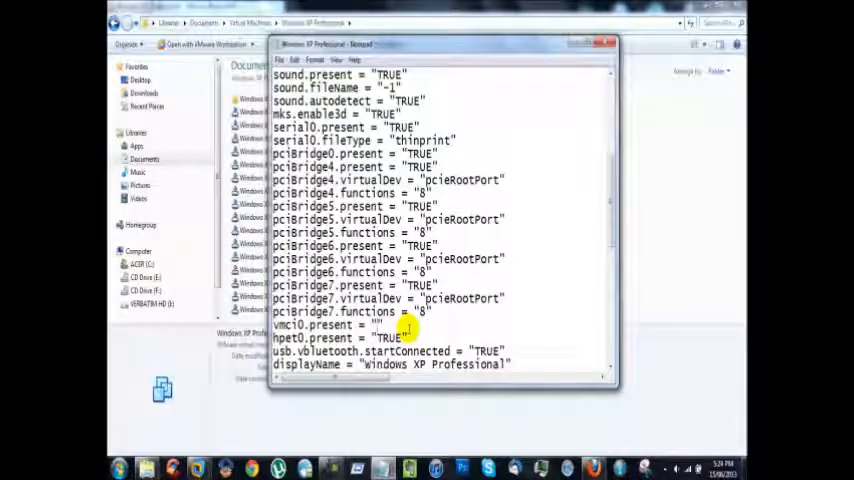
pyautogui.write('FALSE')
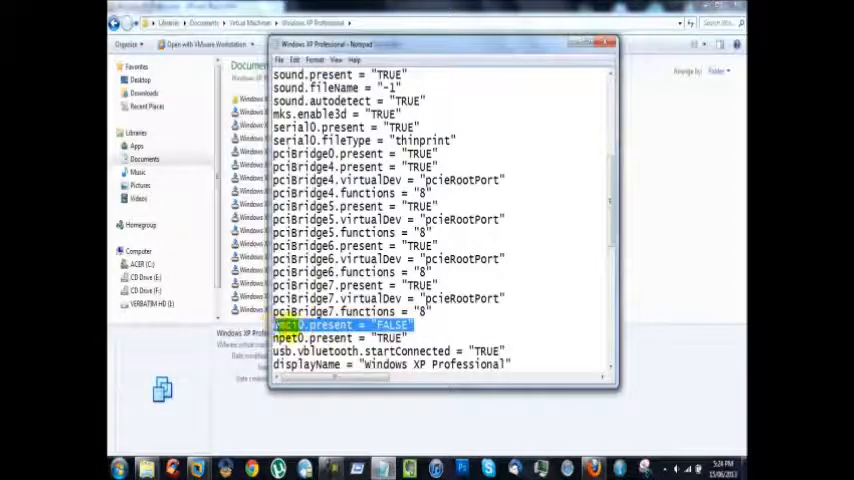
pyautogui.click(415, 324)
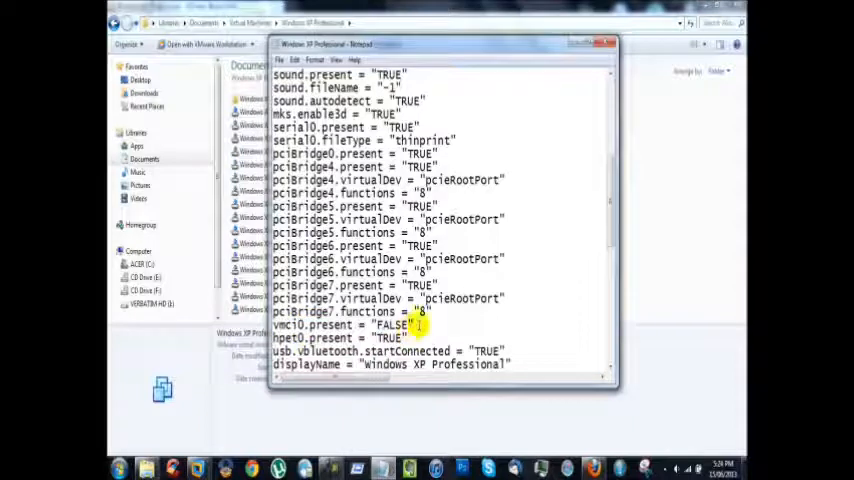
pyautogui.click(613, 40)
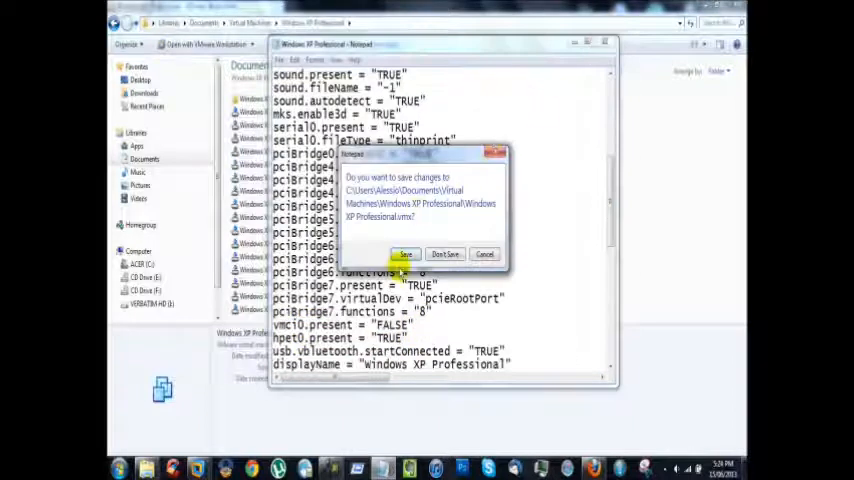
pyautogui.click(404, 253)
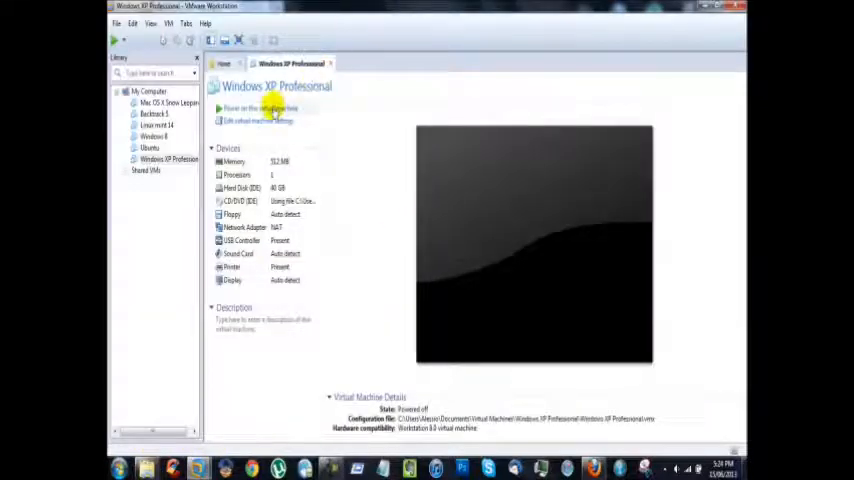
# Power on the Windows XP Professional virtual machine again
pyautogui.click(258, 108)
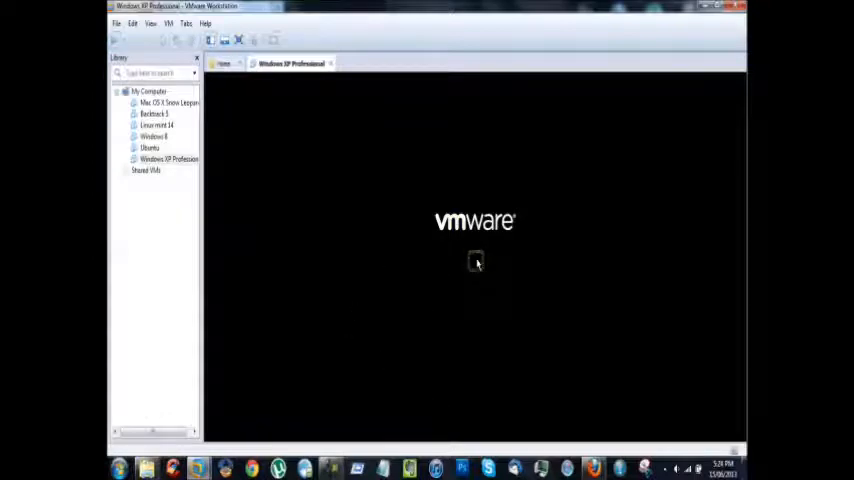
pyautogui.moveTo(495, 258)
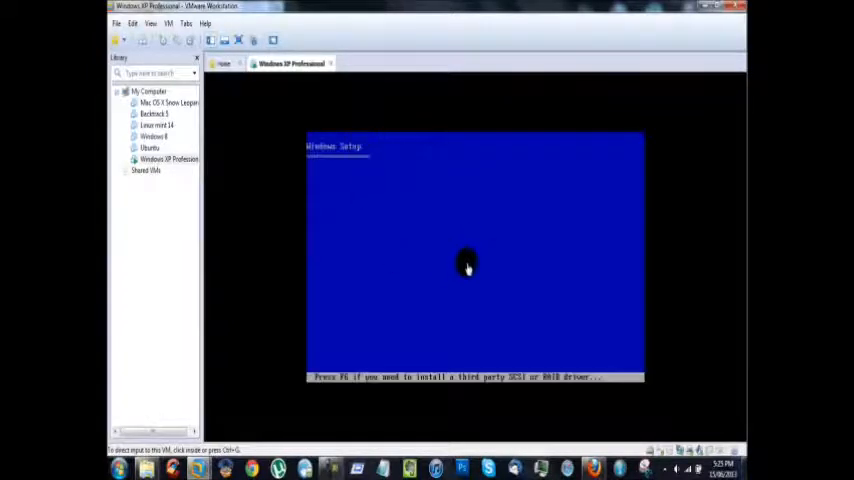
pyautogui.moveTo(369, 196)
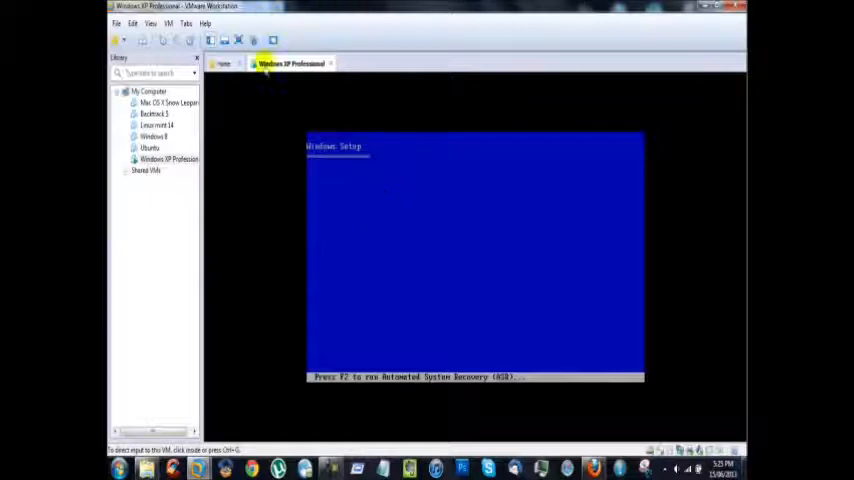
pyautogui.moveTo(350, 310)
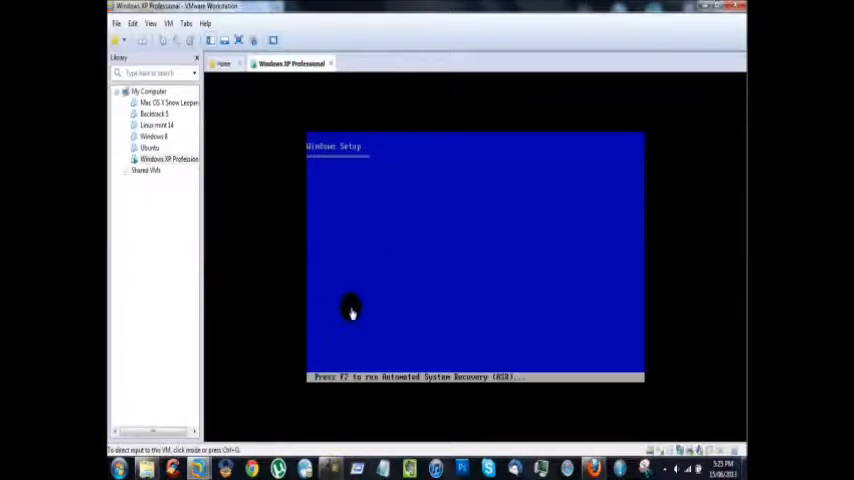